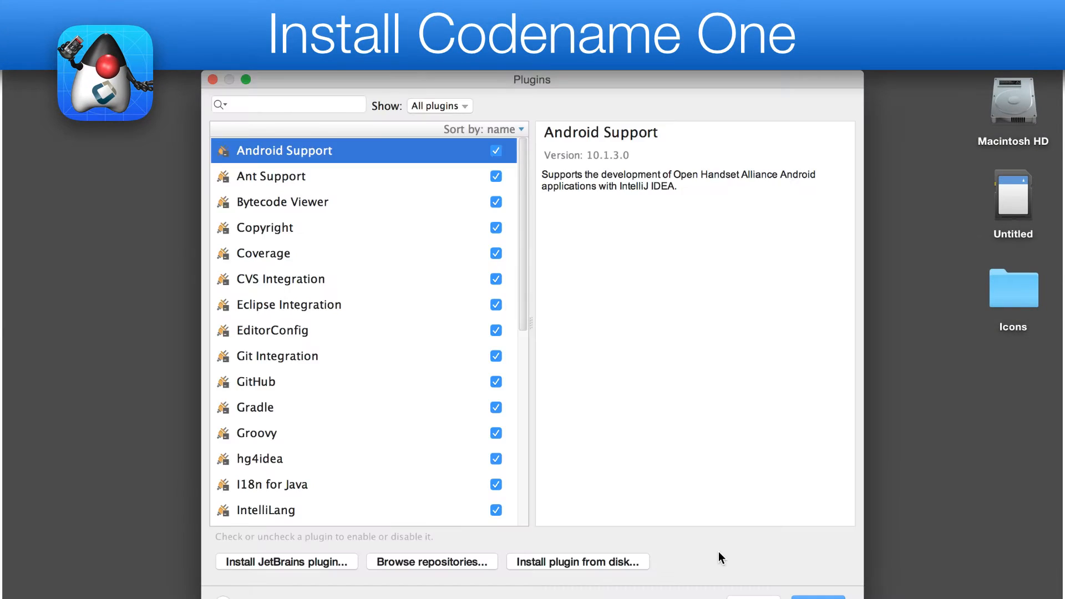
# Search the plugin repositories for 'Codena' and install the Codename One plugin.
pyautogui.click(431, 561)
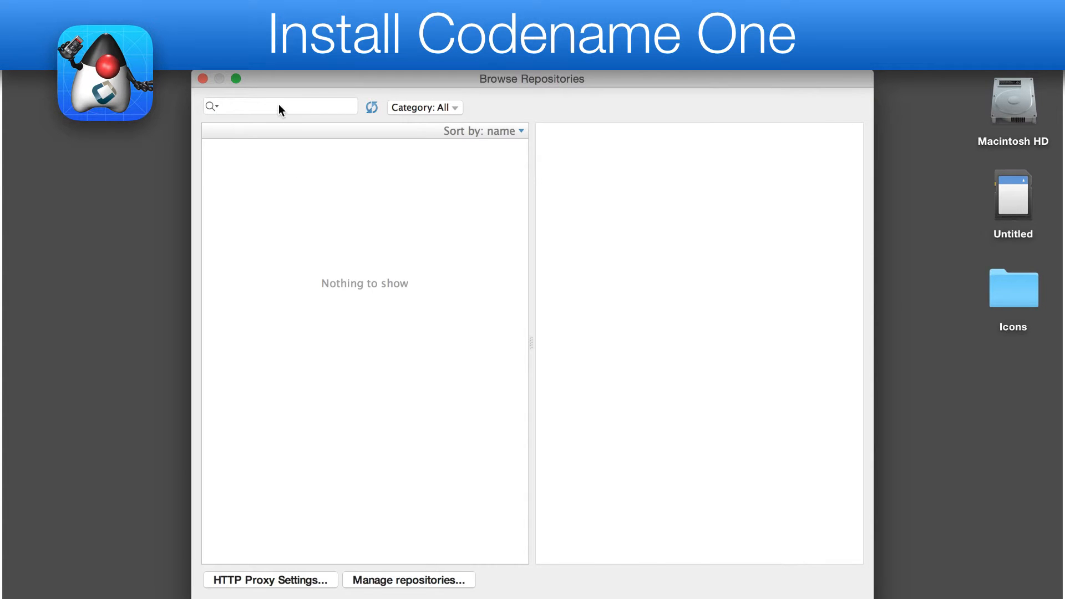
pyautogui.write('Codena')
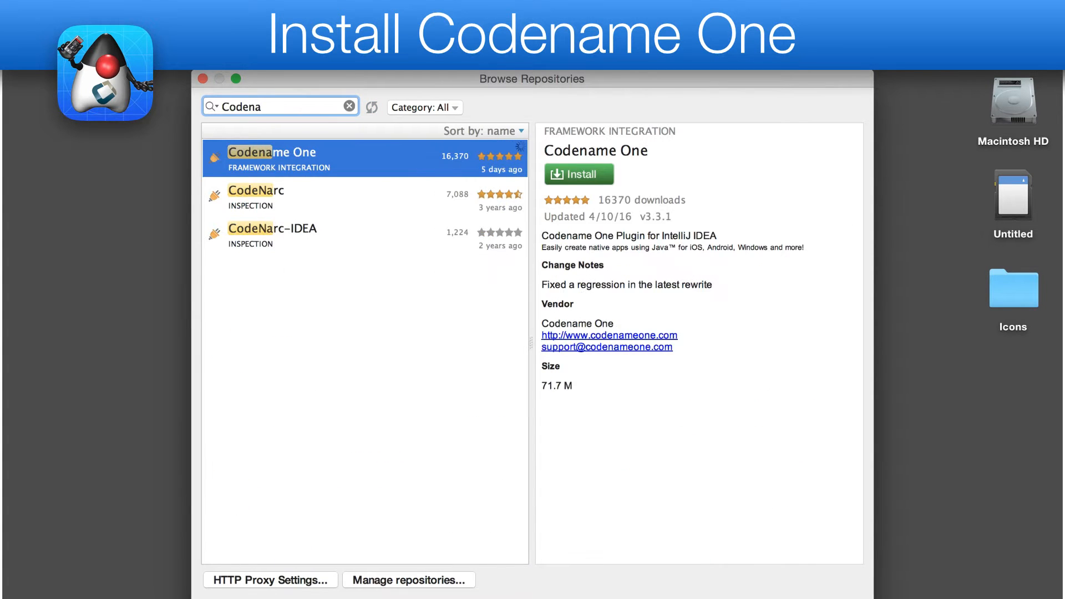
pyautogui.click(578, 175)
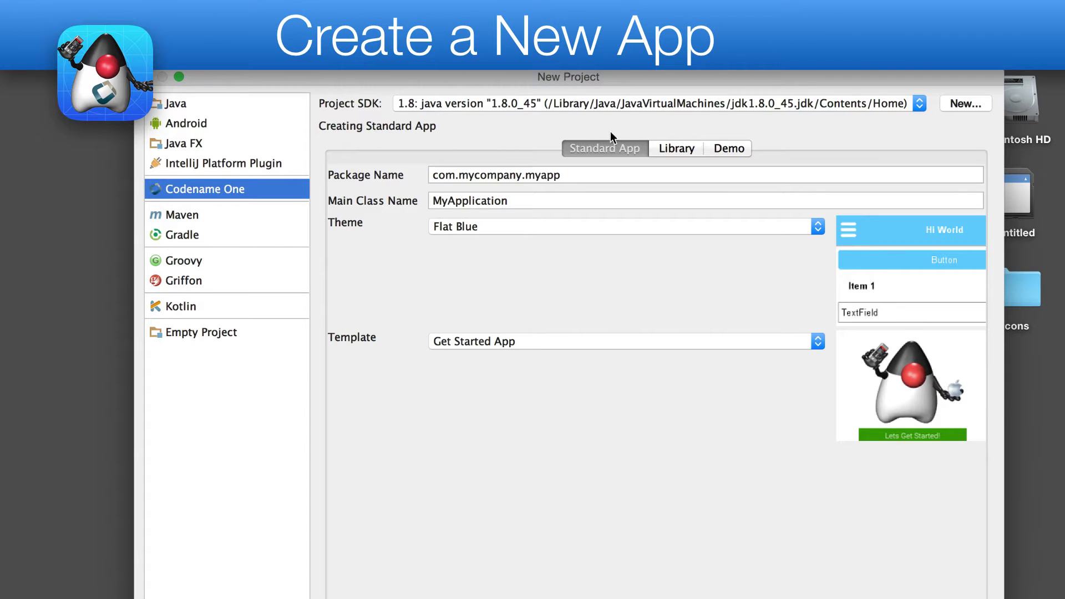
pyautogui.moveTo(587, 192)
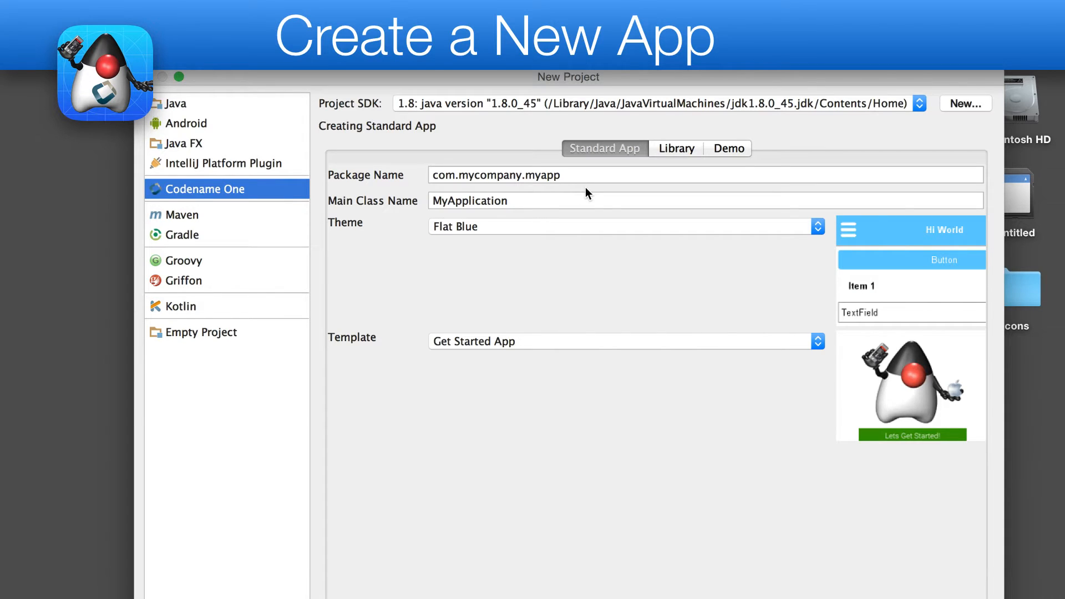
# Set the package to com.acmecorp.appname and choose the Hello World (Bare Bones) template.
pyautogui.tripleClick(495, 174)
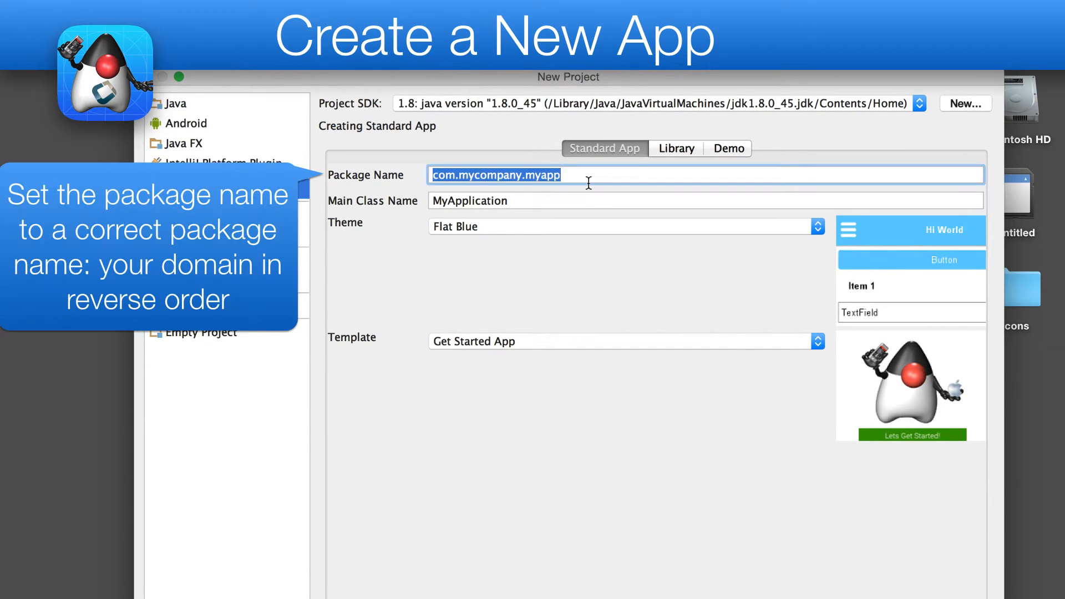
pyautogui.write('com.acmecorp.app')
pyautogui.click(706, 200)
pyautogui.write('AppName')
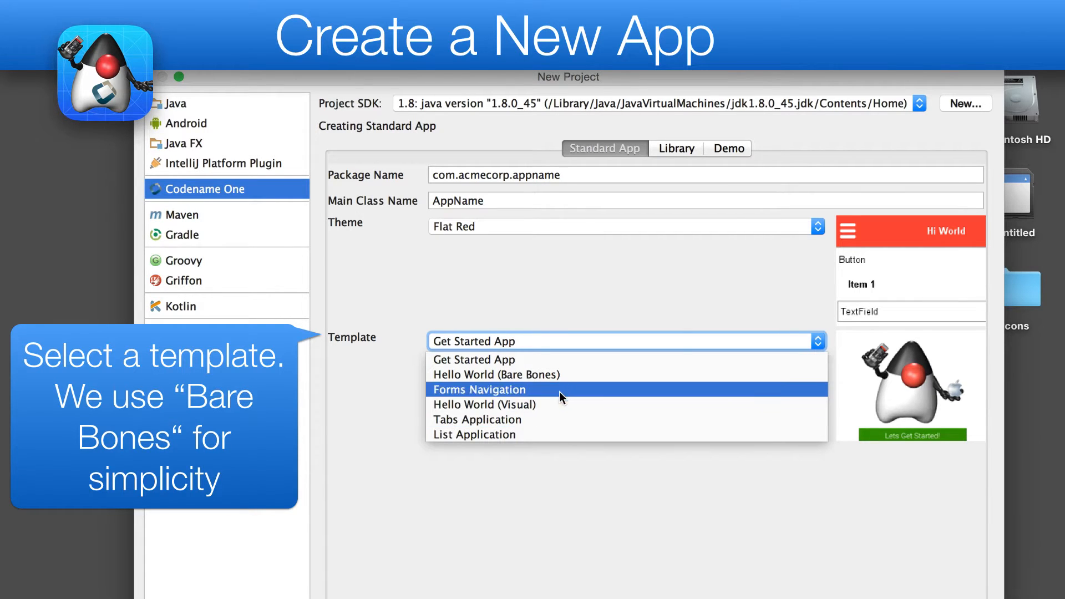
pyautogui.click(496, 374)
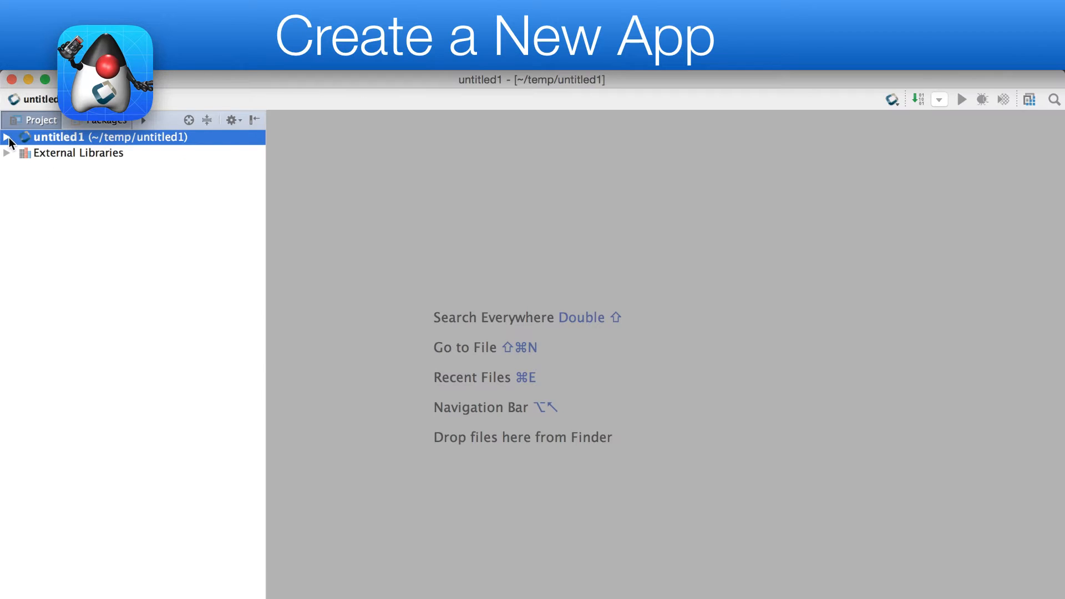
# Expand untitled1 > src > com.acmecorp.appname and open the AppName class source.
pyautogui.click(6, 137)
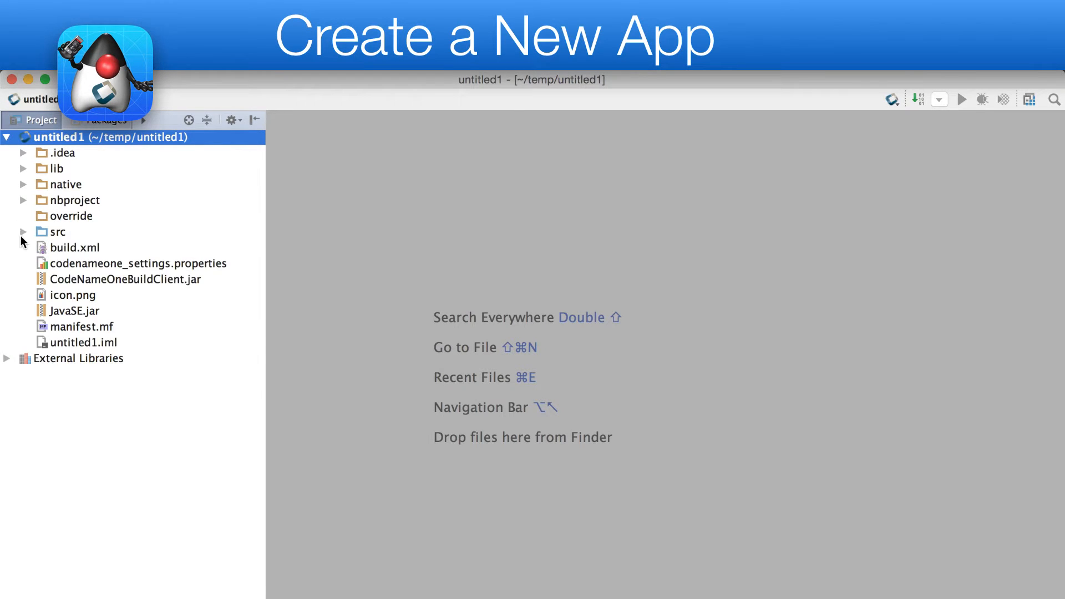
pyautogui.click(23, 231)
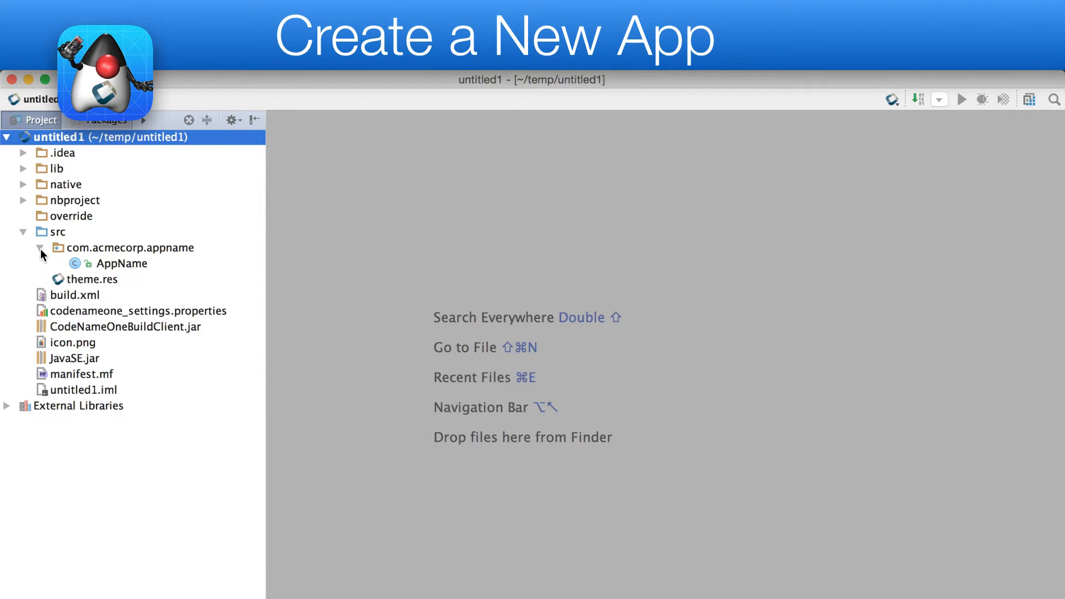
pyautogui.click(123, 264)
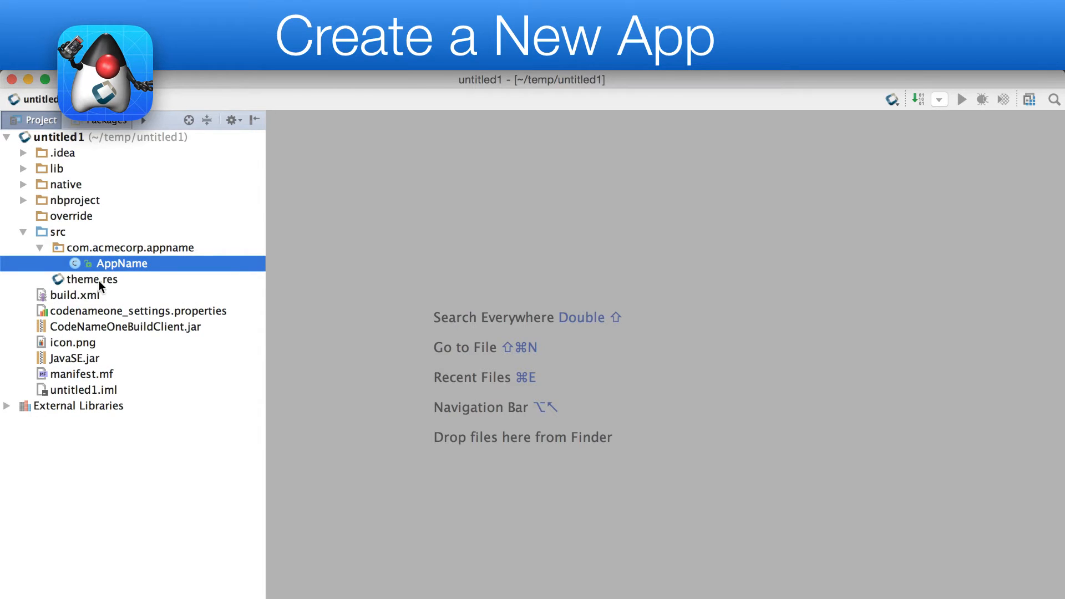
pyautogui.doubleClick(123, 264)
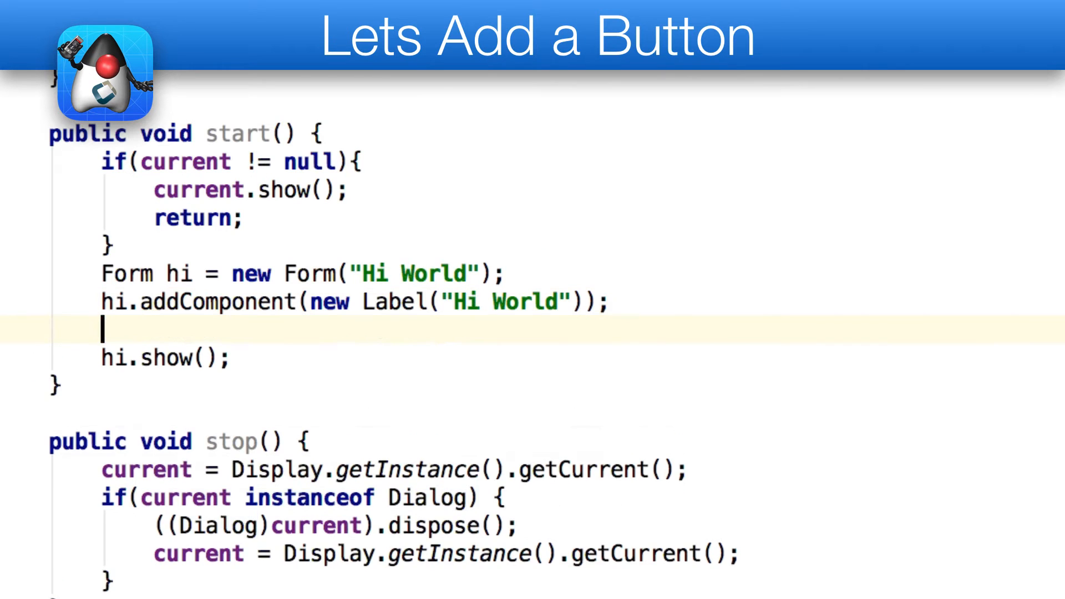
# Add Button b "Show Dialog" whose listener shows Dialog.show("Dialog Title", "Hi", "OK", null).
pyautogui.write('Button b = new Button("Show Dialog")')
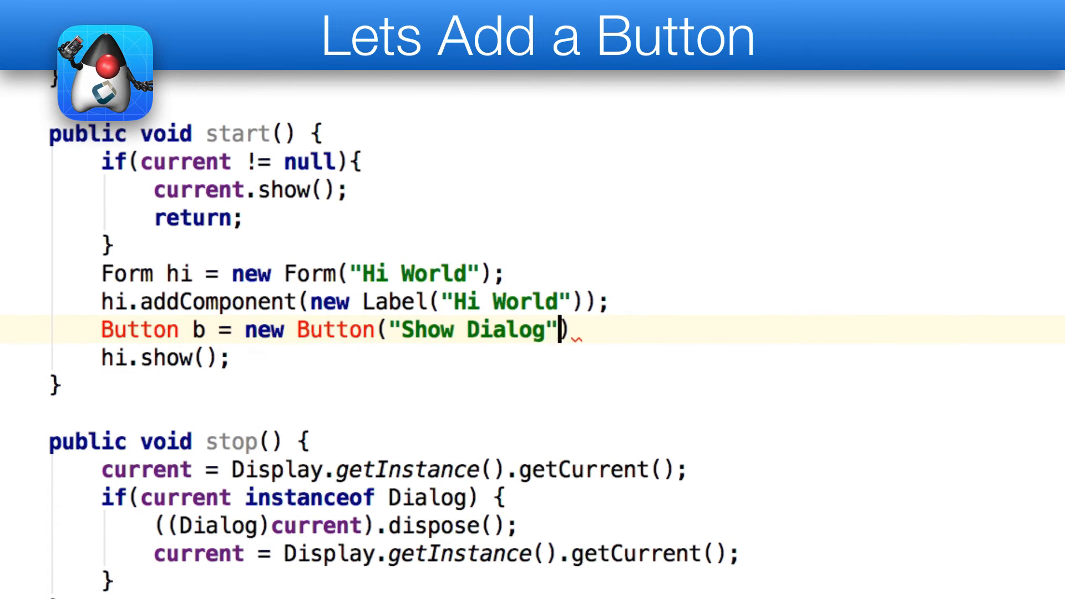
pyautogui.write(';')
pyautogui.write('b.addActionListener(e -> Dialog.show());')
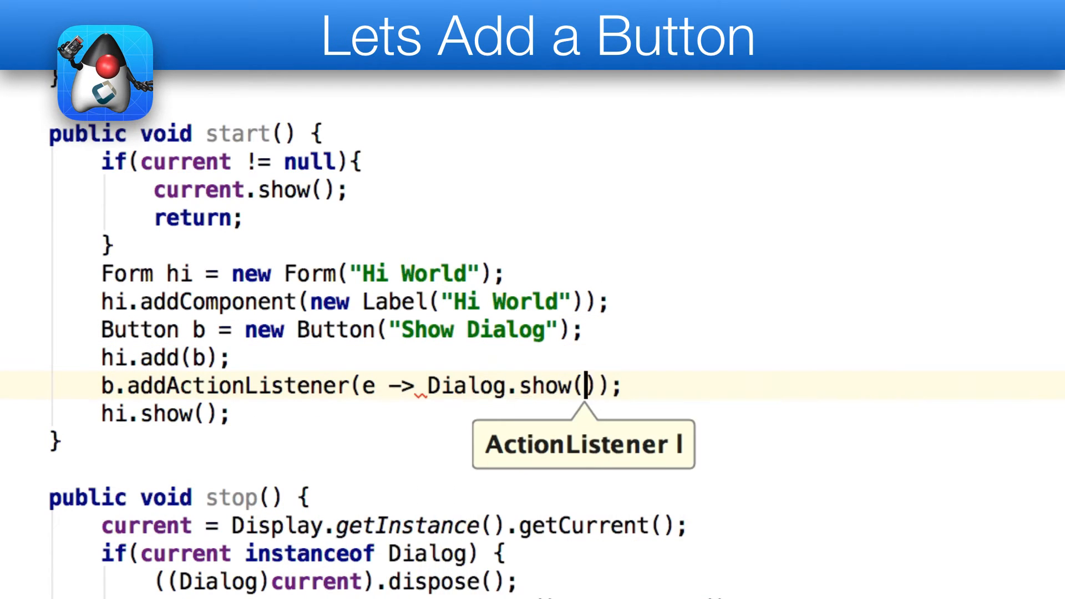
pyautogui.write('"Dialog Title", "Hi", "OK", null')
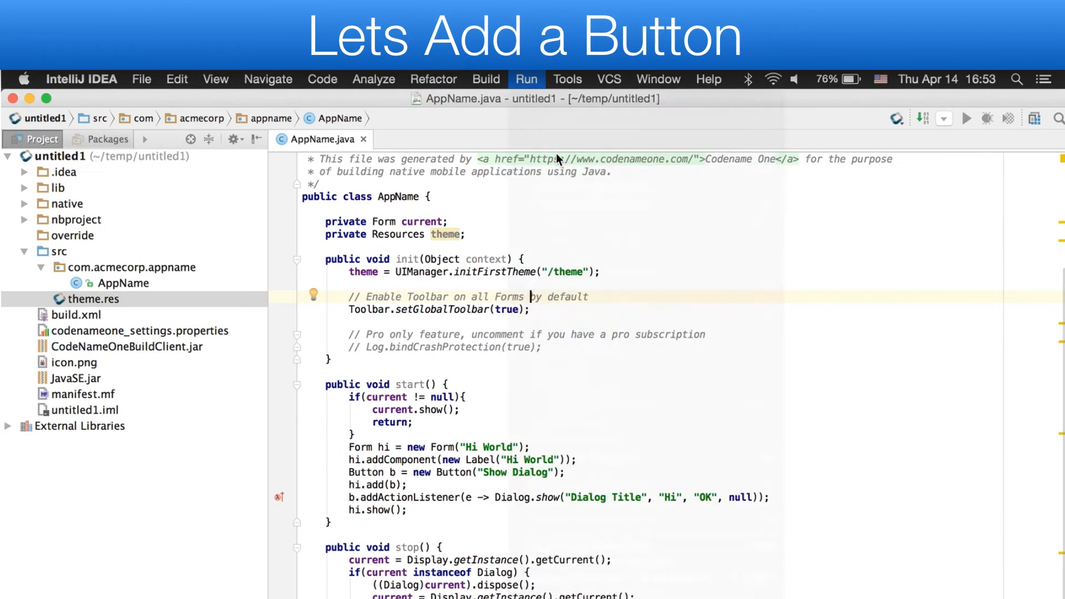
# Run the app in the device simulator, check the Hi World form, then quit the simulator.
pyautogui.click(967, 119)
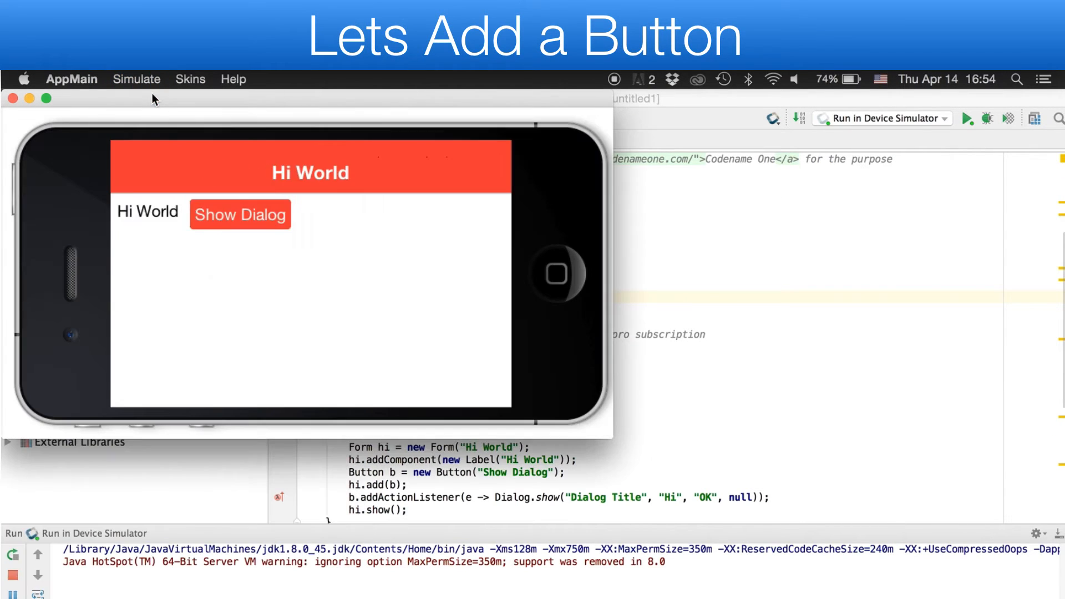
pyautogui.click(189, 79)
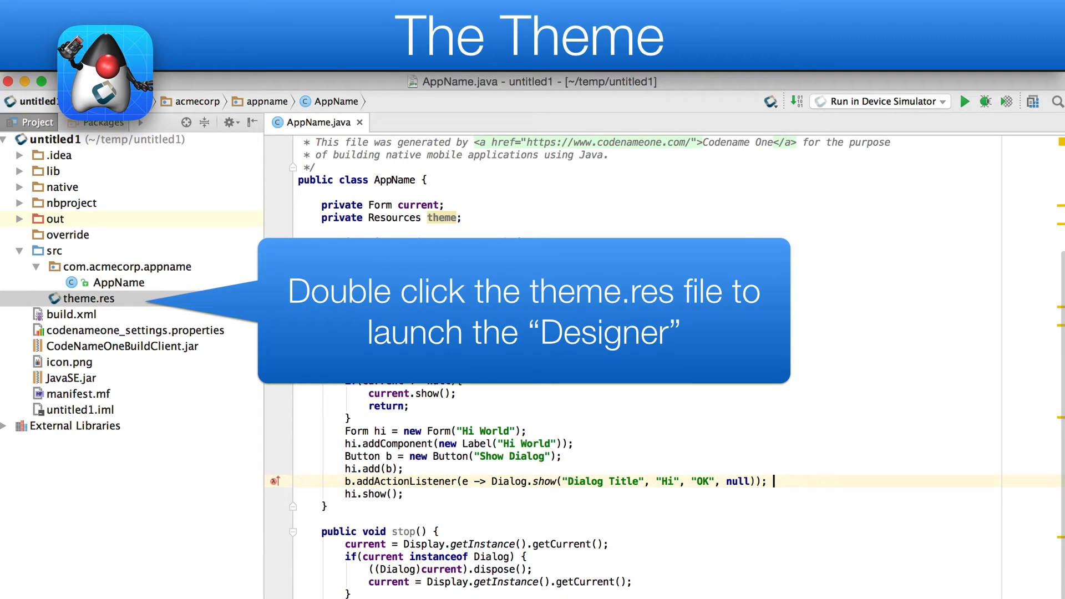
# Open theme.res in the Designer and edit the Button component's style.
pyautogui.doubleClick(89, 298)
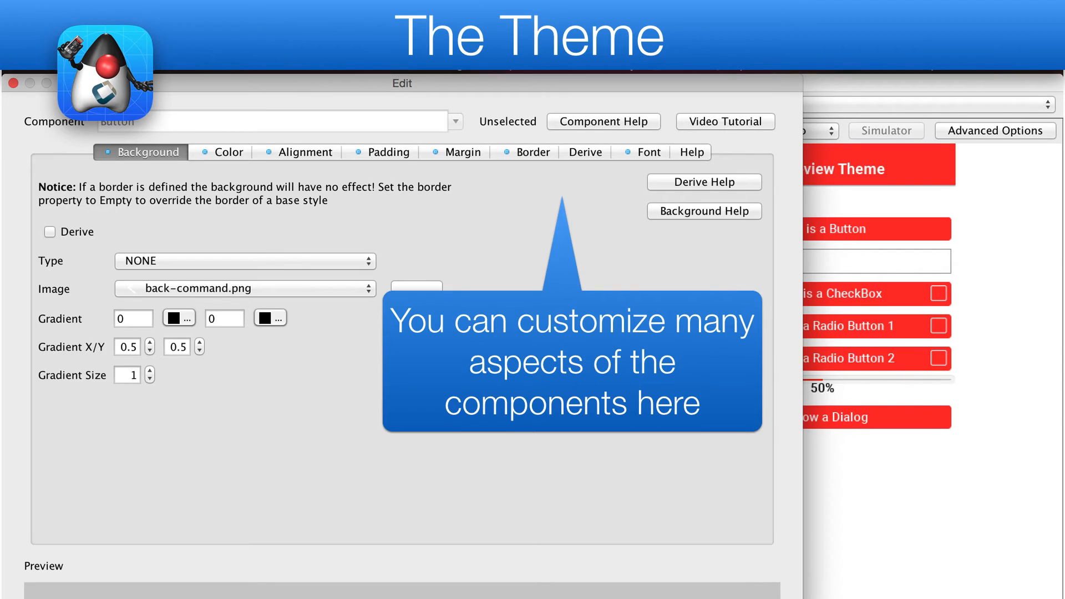
pyautogui.click(228, 154)
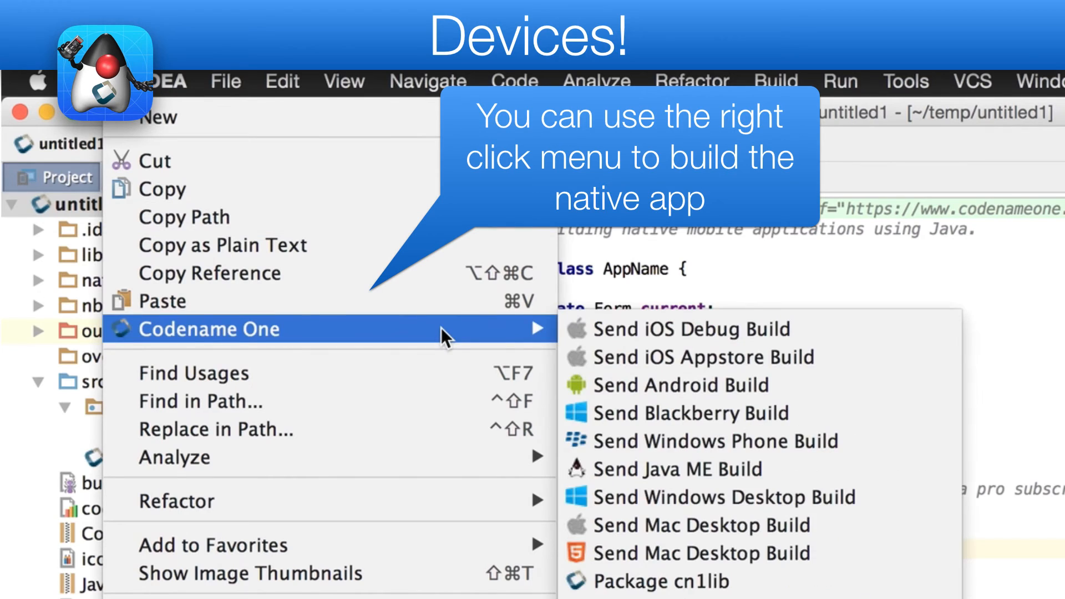
pyautogui.moveTo(642, 357)
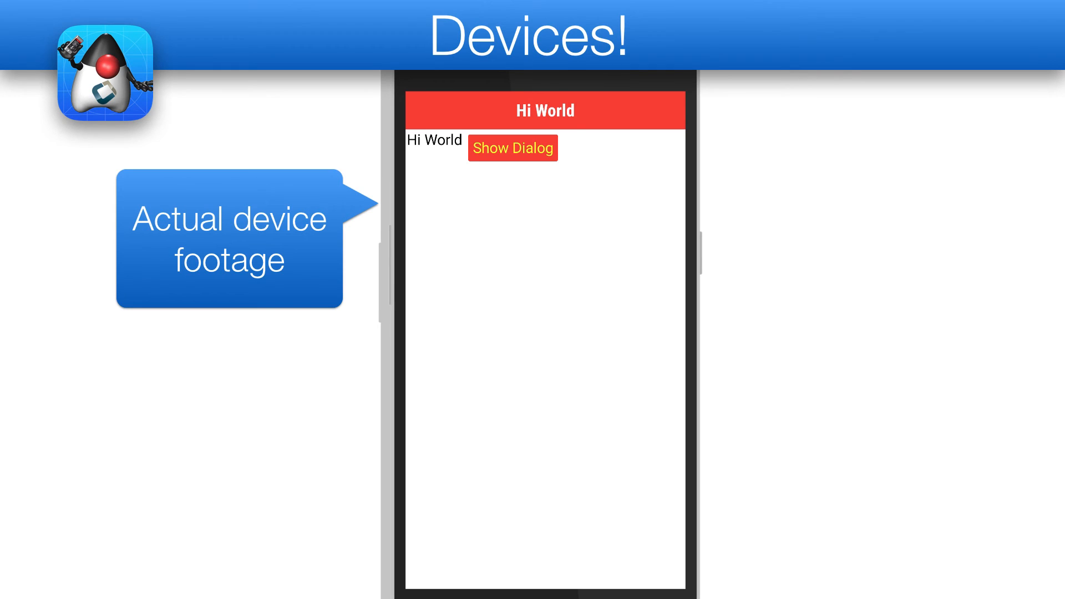
# On the device tap Show Dialog to pop up the Dialog Title/Hi dialog, then dismiss it with OK.
pyautogui.click(511, 147)
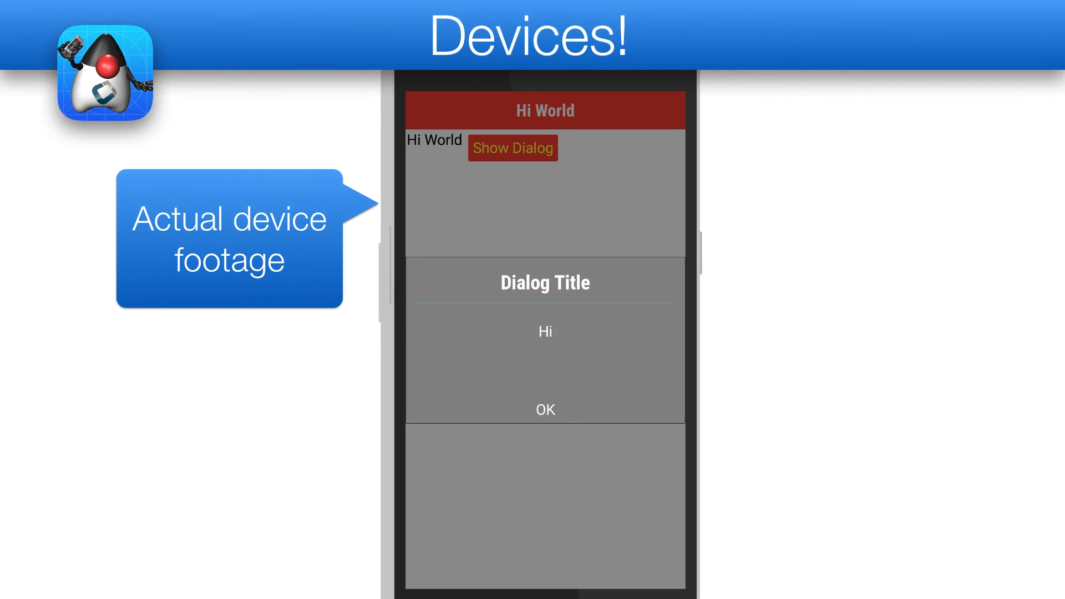
pyautogui.click(543, 409)
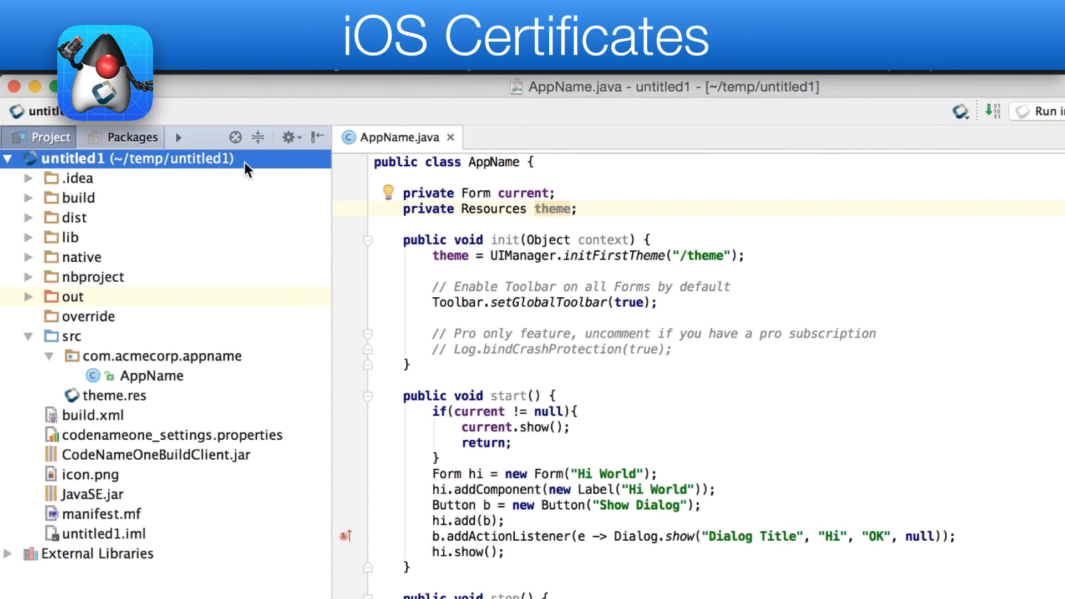
# From the untitled1 project's context menu open Codename One Preferences for the iOS Certificate Wizard.
pyautogui.rightClick(135, 158)
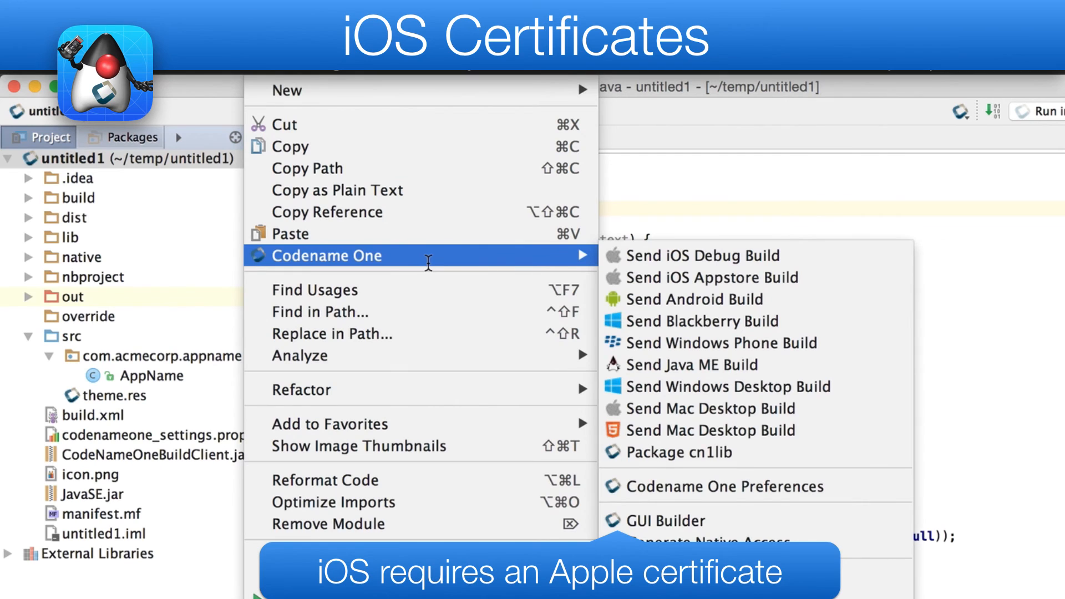
pyautogui.moveTo(684, 482)
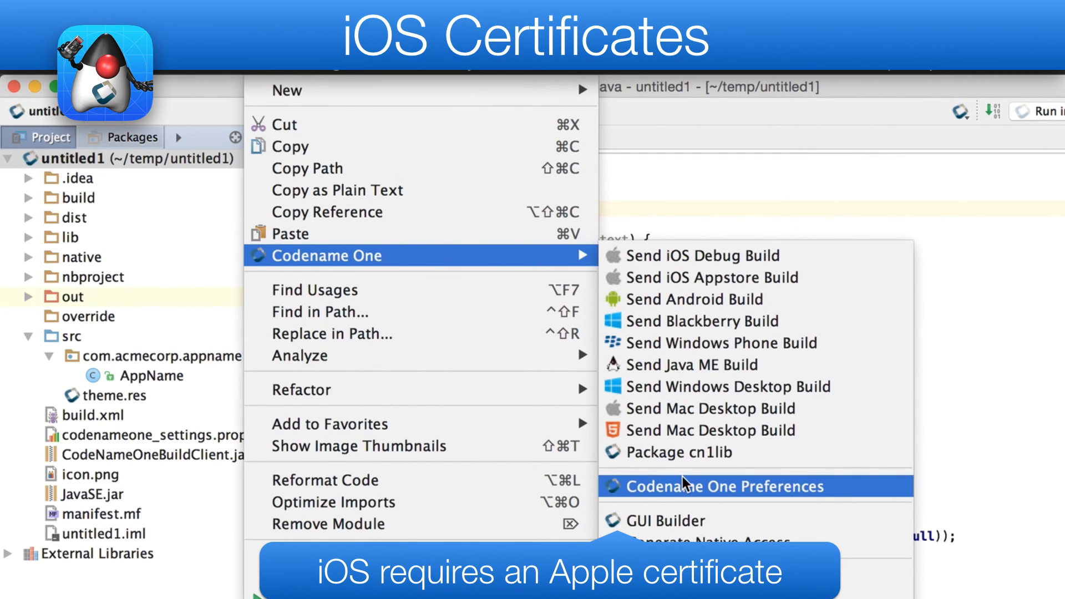
pyautogui.click(708, 485)
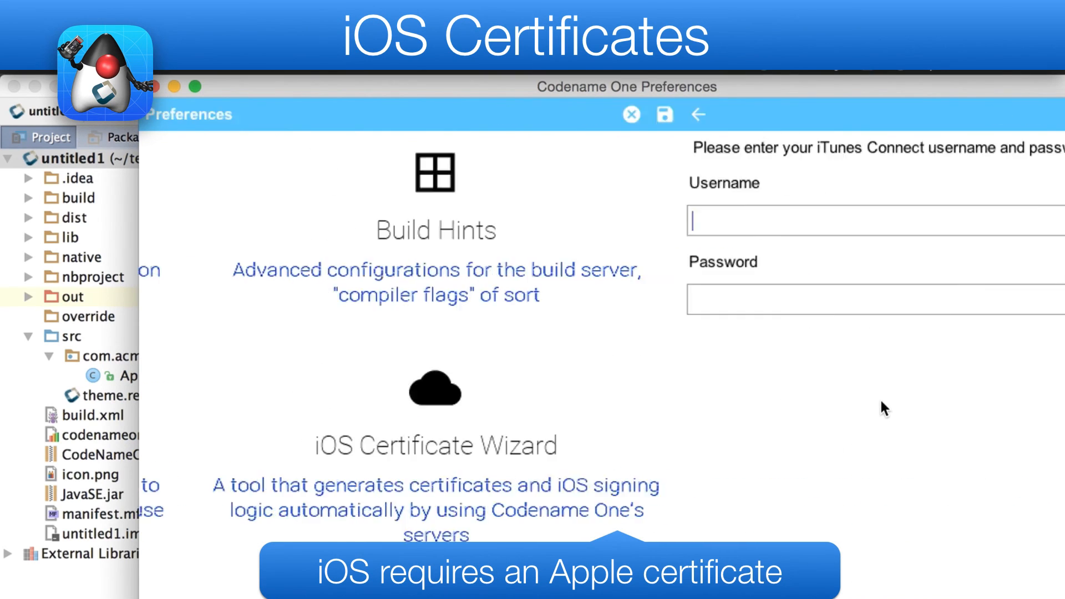